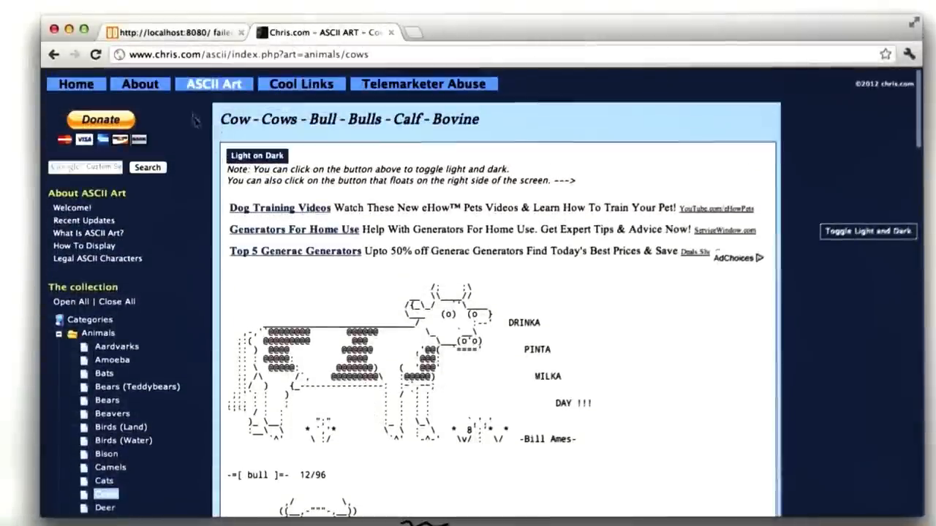
mouse_move(285, 213)
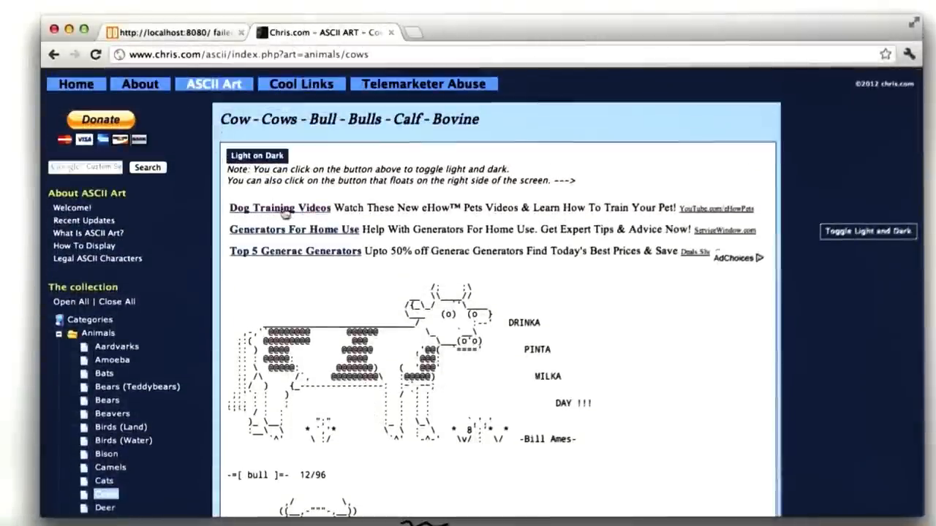
scroll("down", 3)
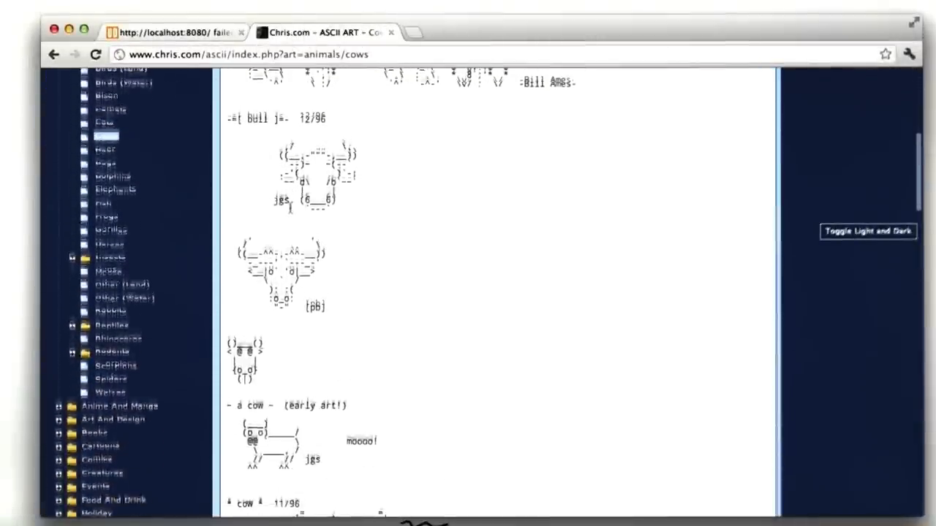
scroll("down", 3)
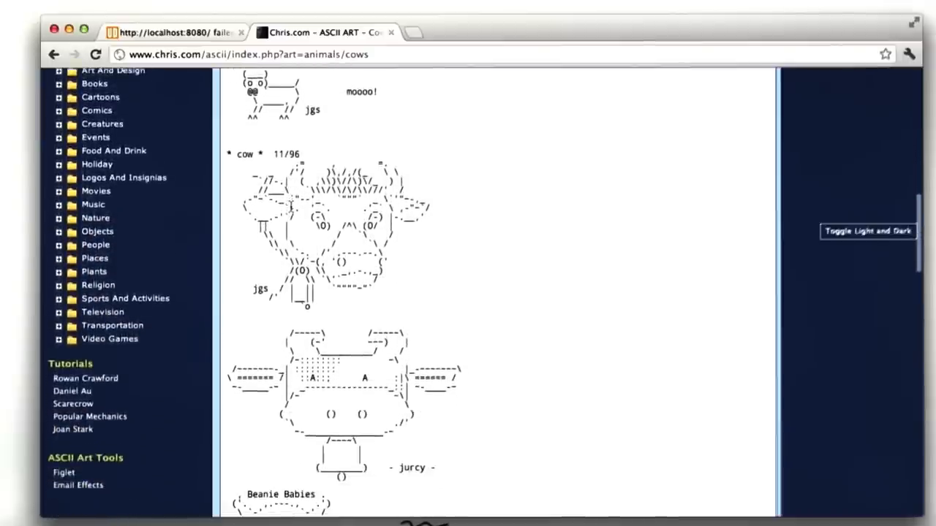
scroll("down", 3)
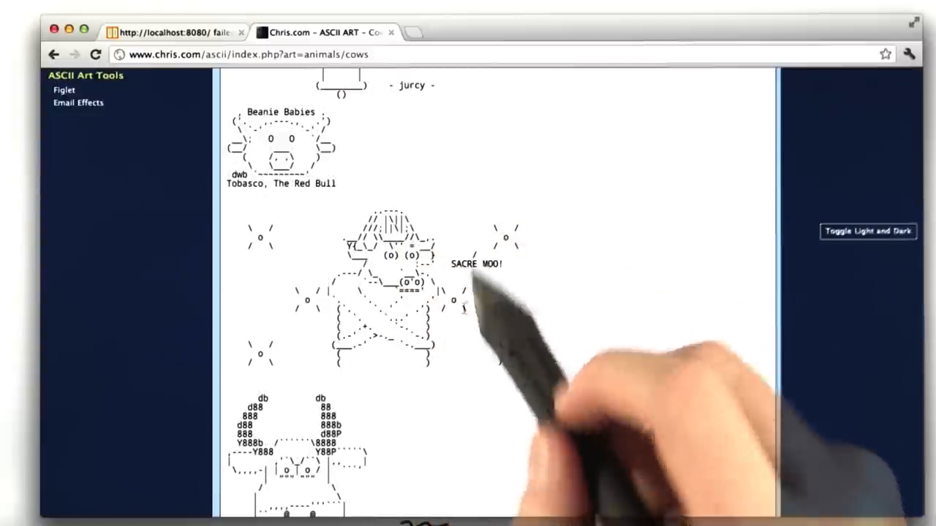
mouse_move(465, 279)
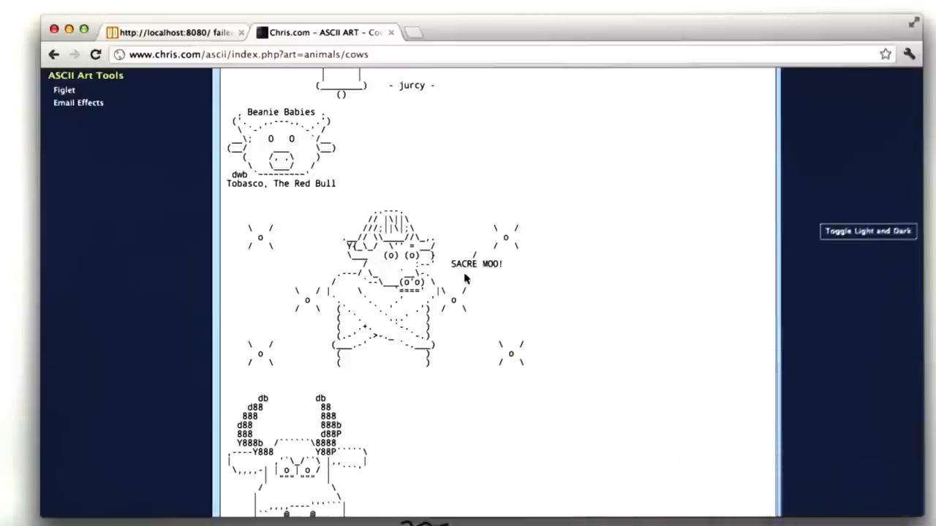
scroll("down", 3)
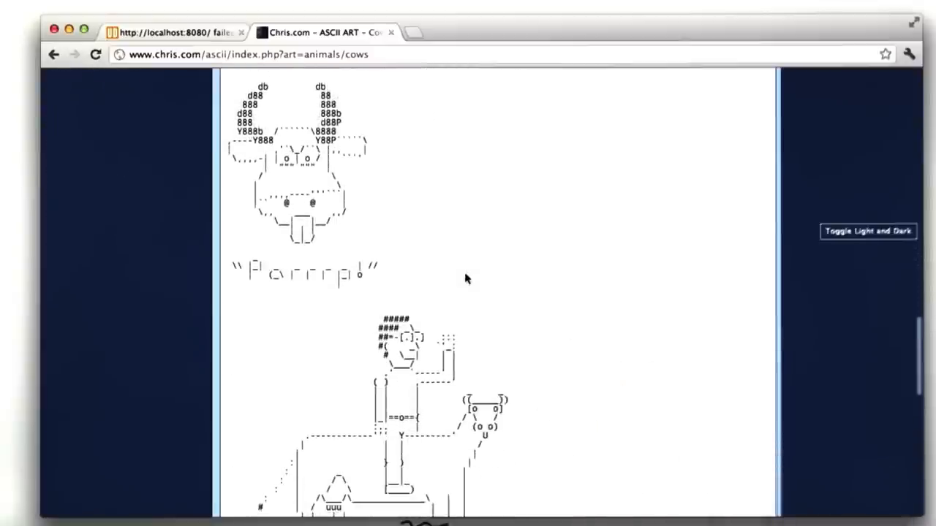
scroll("down", 3)
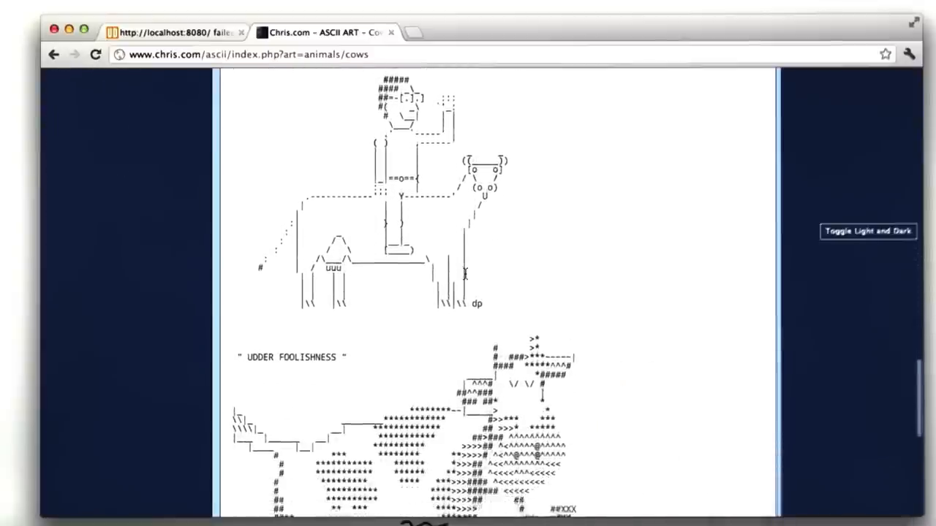
scroll("up", 3)
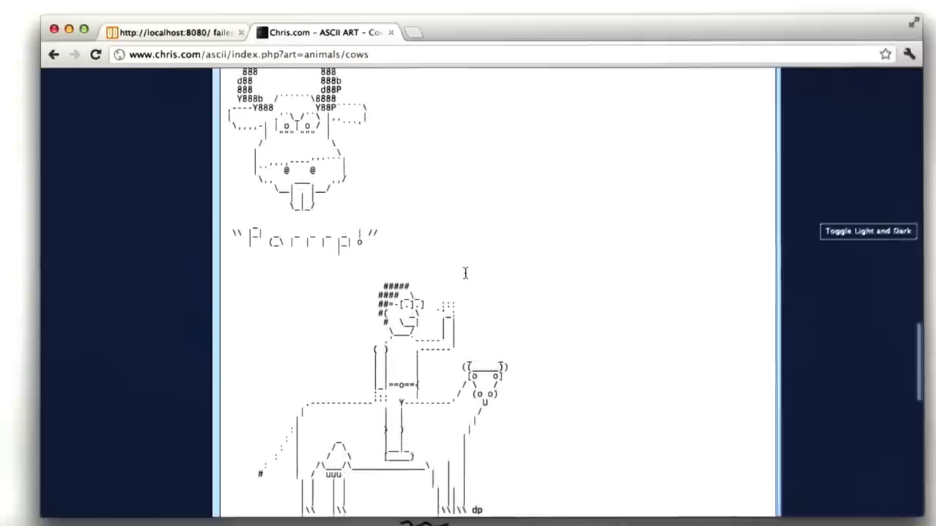
scroll("down", 3)
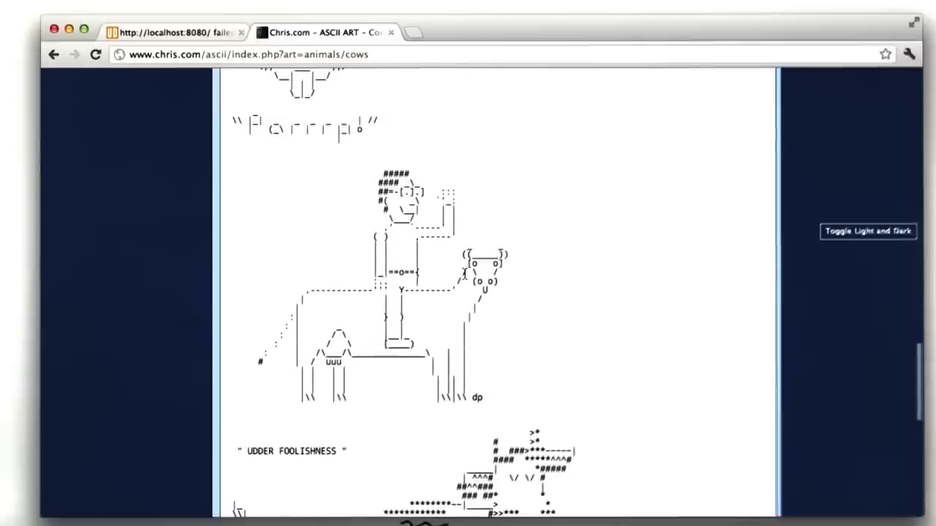